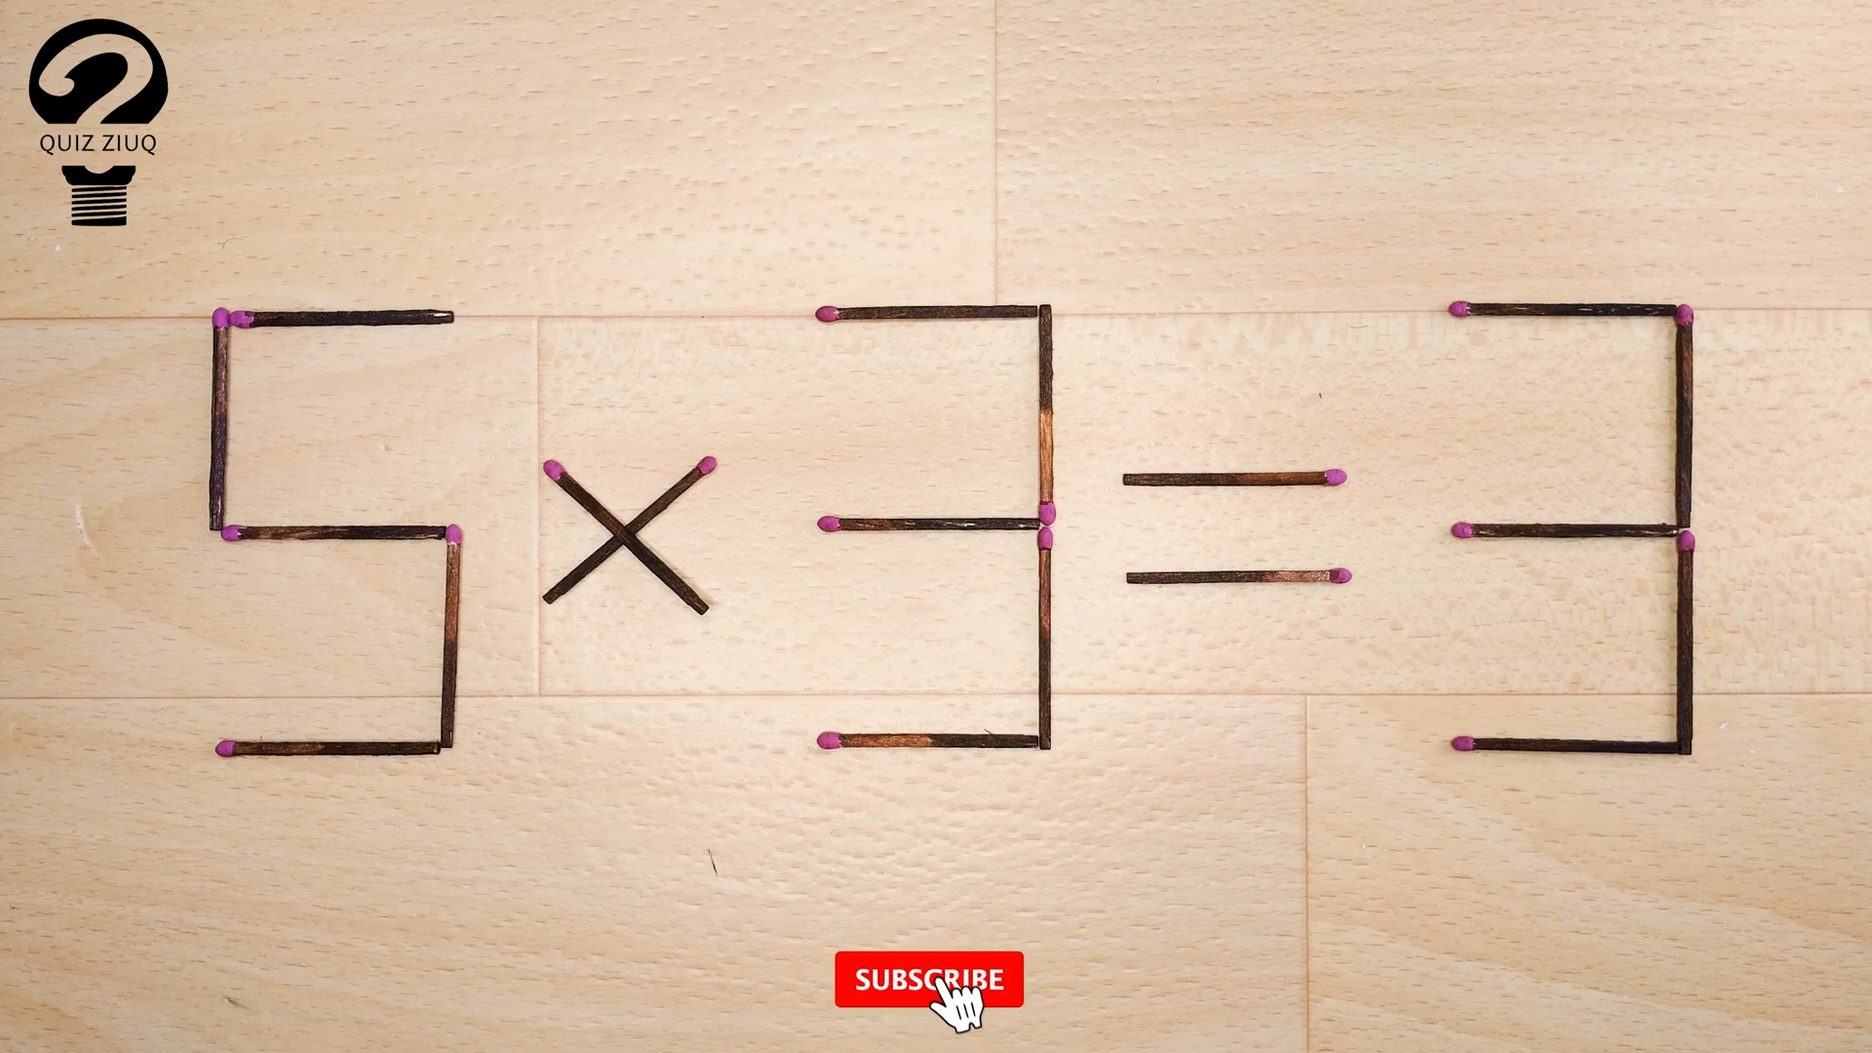
click(924, 979)
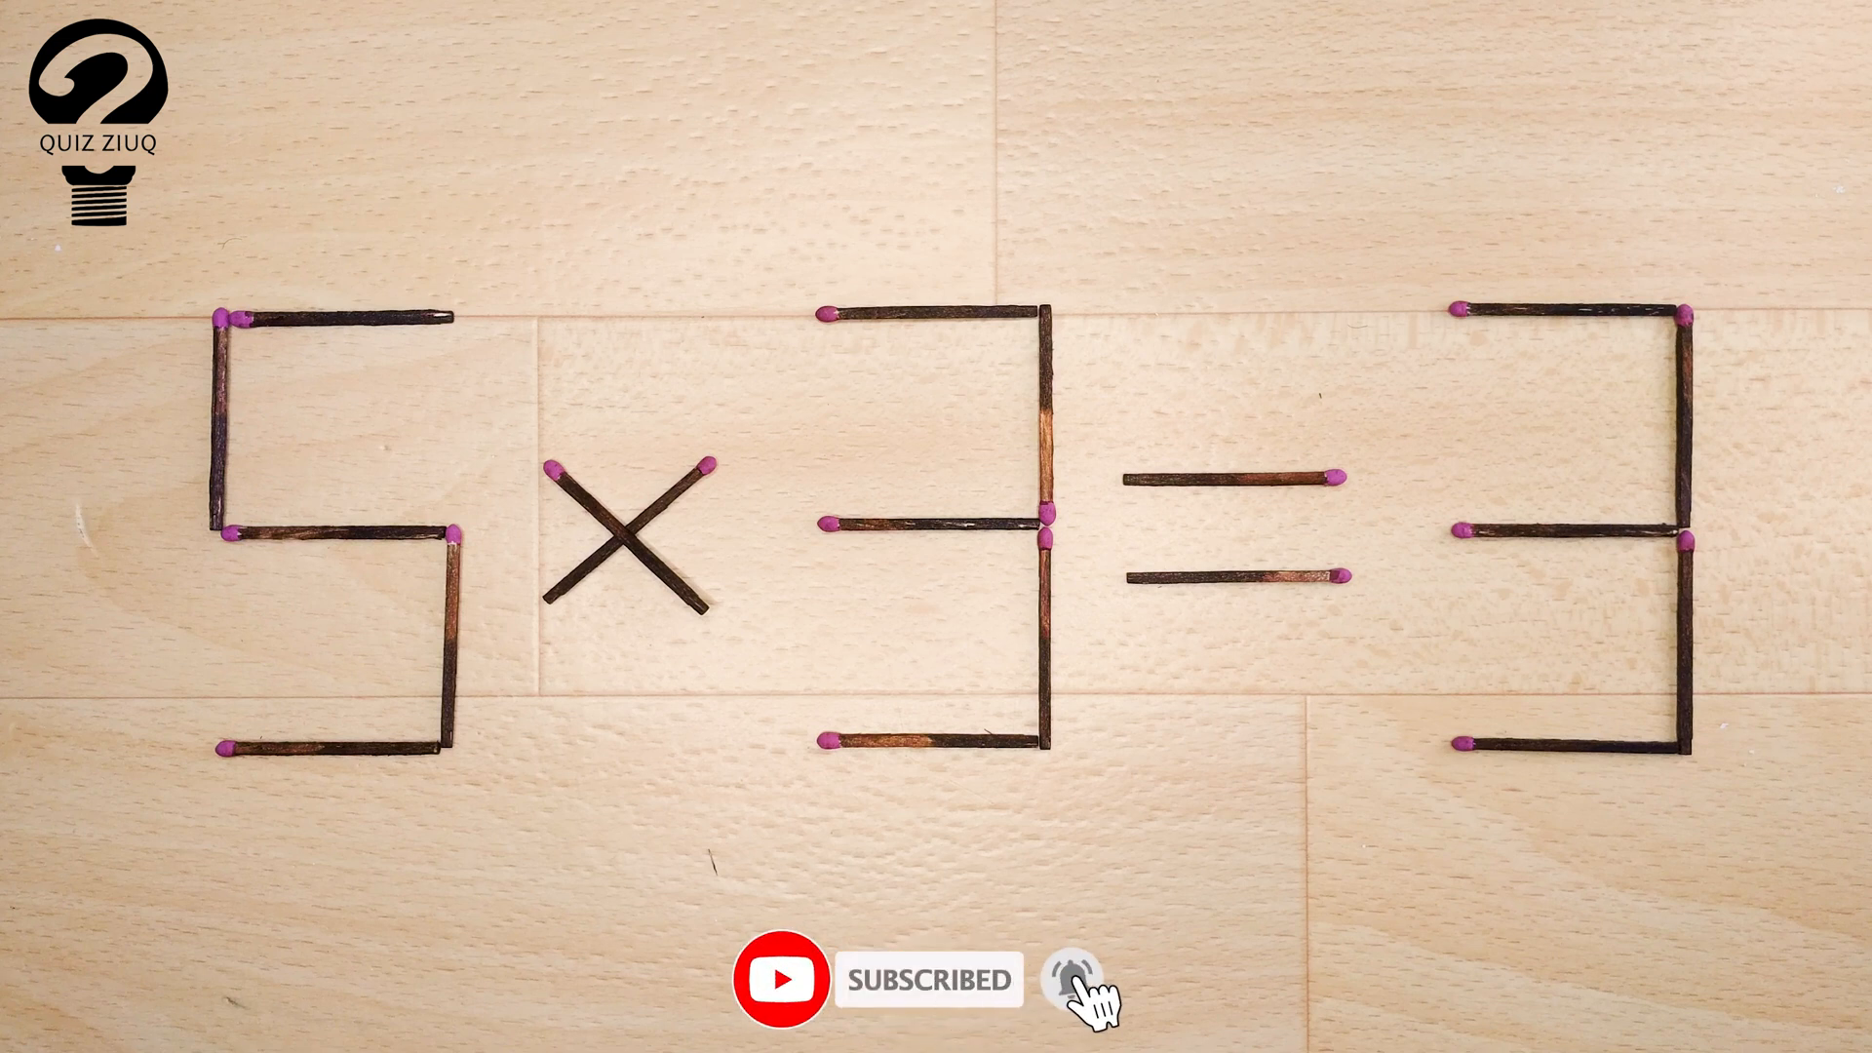